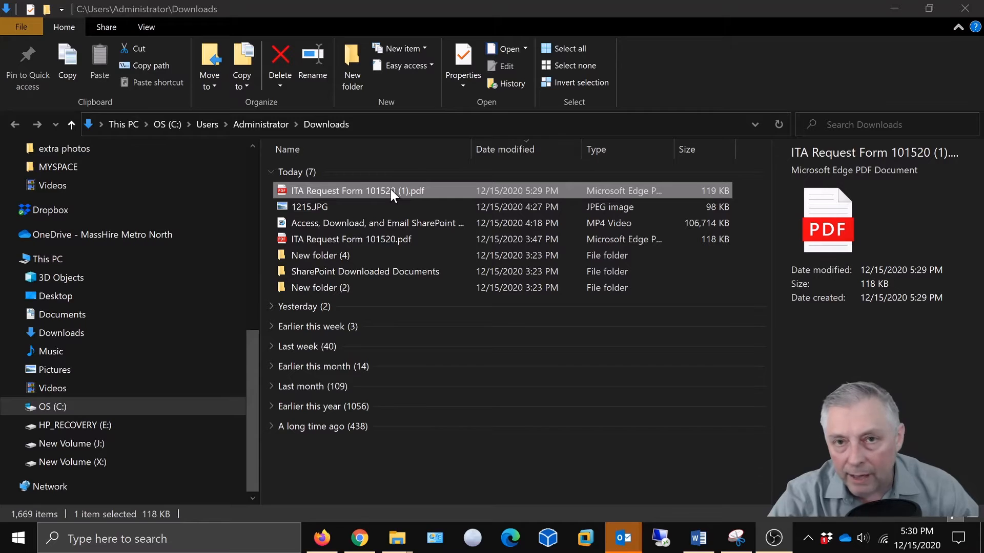
{"action": "mouse_move", "coordinate": [289, 191]}
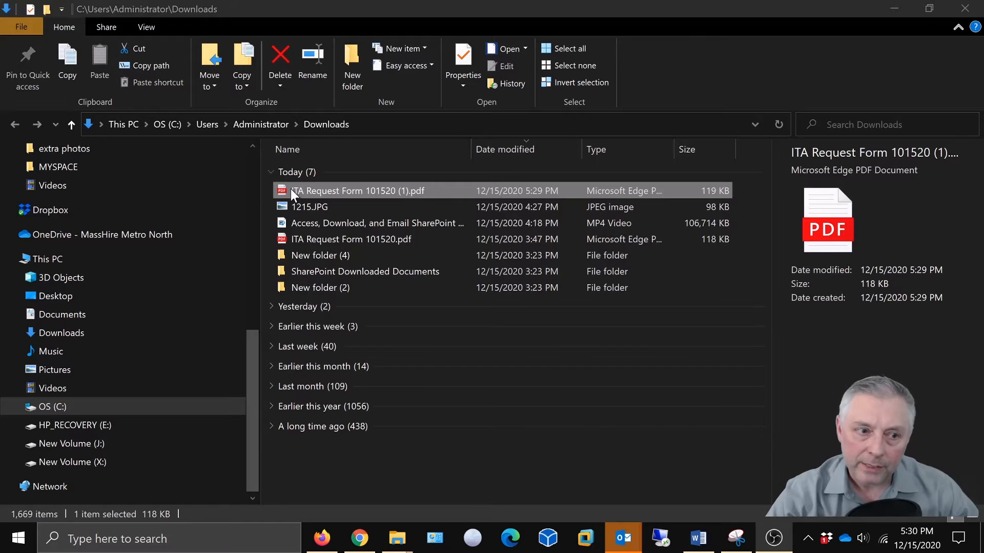
Bring up the context menu for ITA Request Form 101520 (1).pdf in Downloads
{"action": "right_click", "coordinate": [357, 190]}
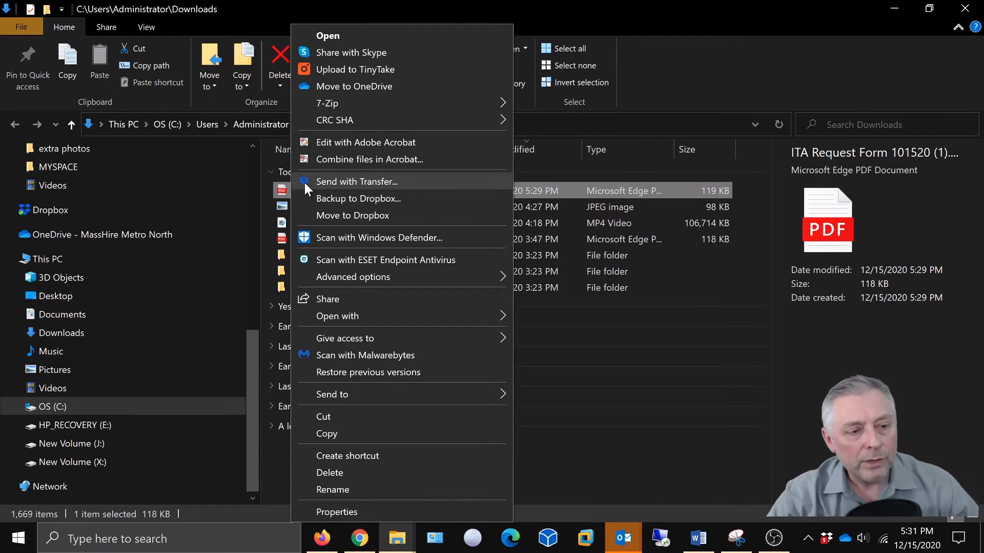
{"action": "mouse_move", "coordinate": [312, 244]}
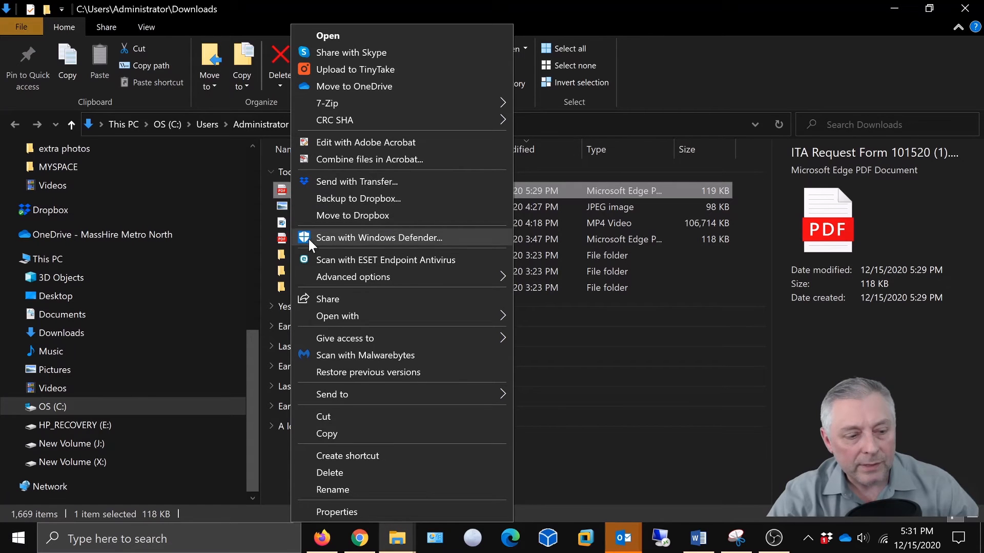
{"action": "mouse_move", "coordinate": [345, 316]}
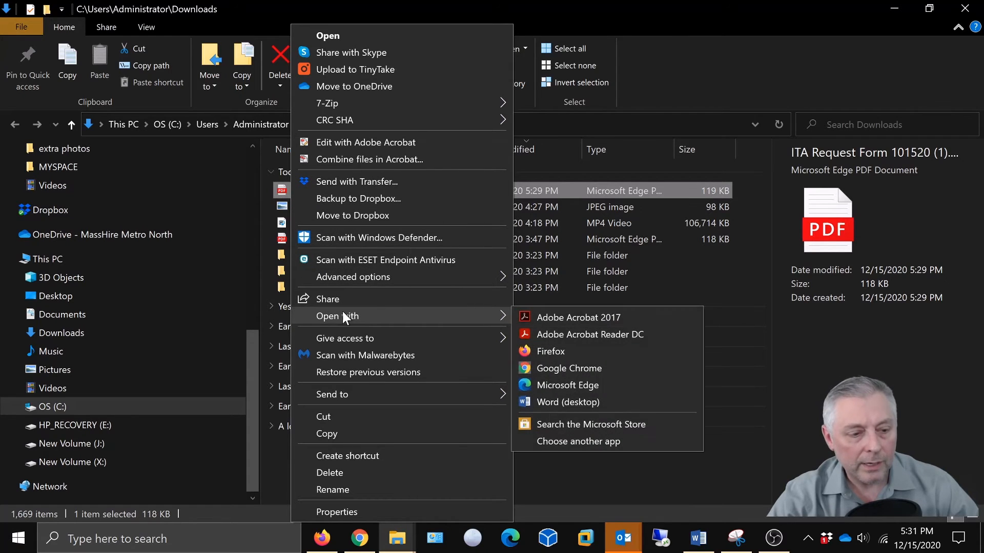
{"action": "mouse_move", "coordinate": [598, 321]}
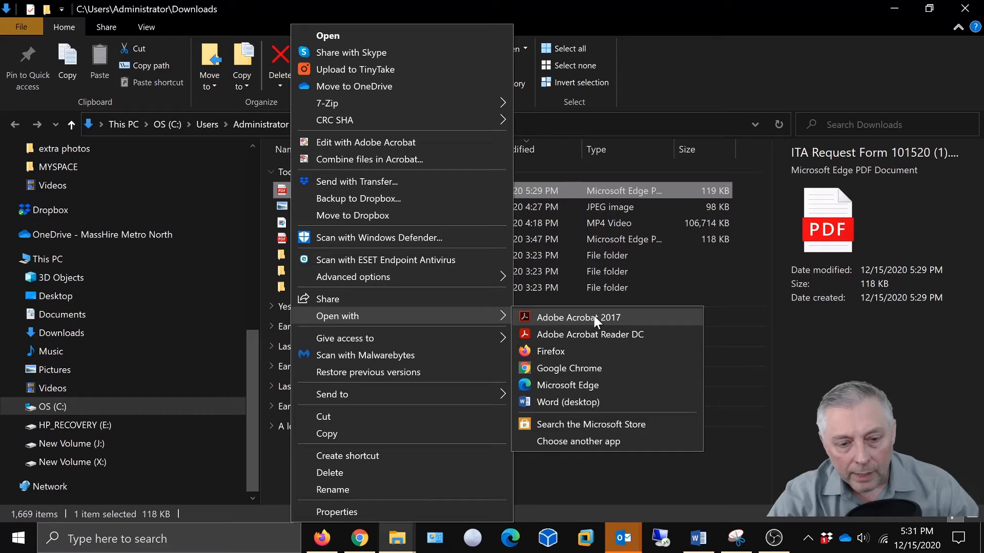
{"action": "mouse_move", "coordinate": [598, 372]}
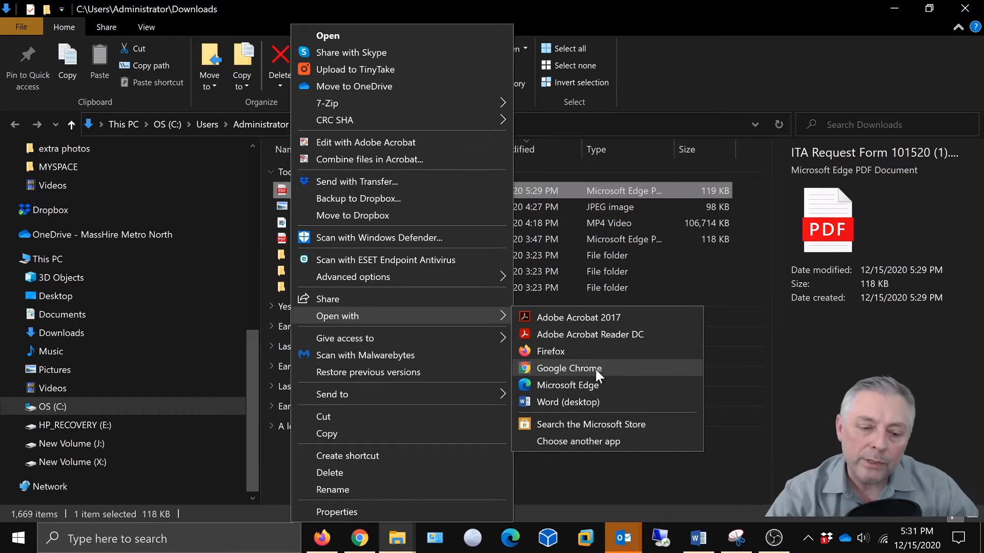
{"action": "mouse_move", "coordinate": [582, 446]}
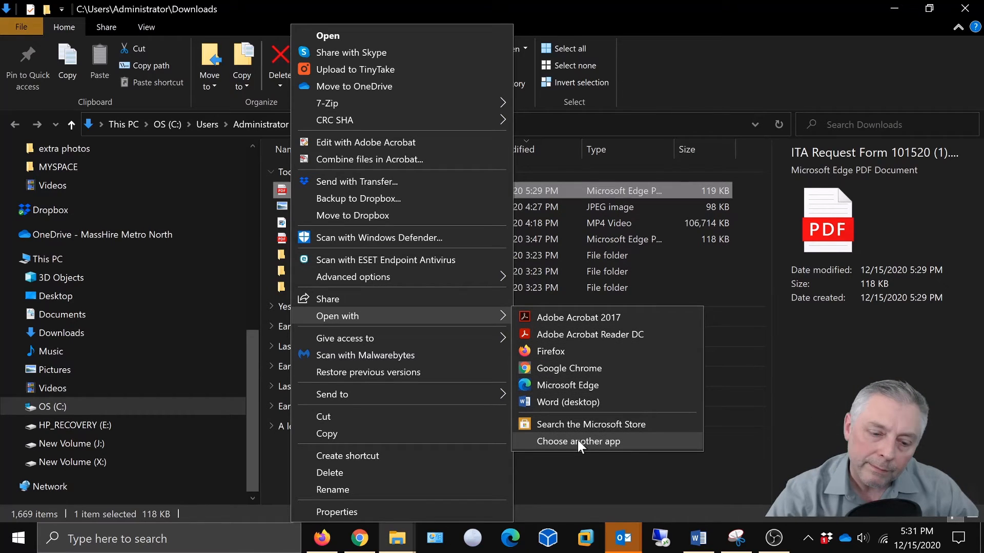
Choose Adobe Acrobat Reader DC and always use it to open .pdf files
{"action": "left_click", "coordinate": [578, 441]}
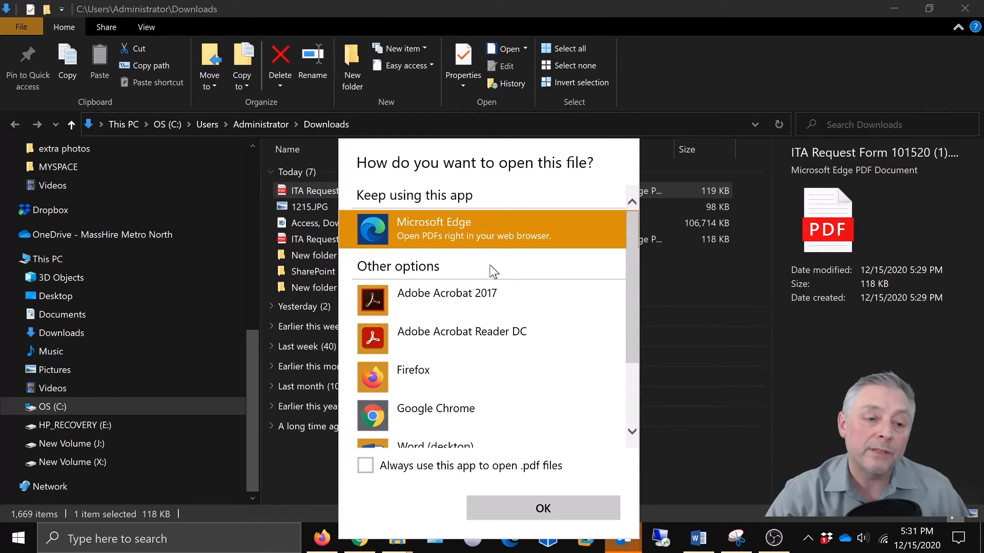
{"action": "mouse_move", "coordinate": [454, 341]}
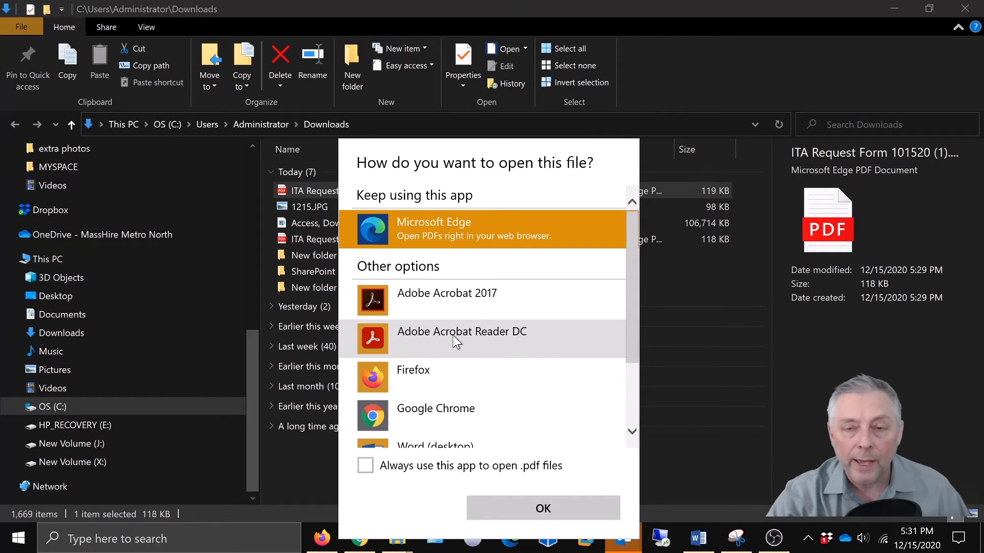
{"action": "left_click", "coordinate": [461, 339]}
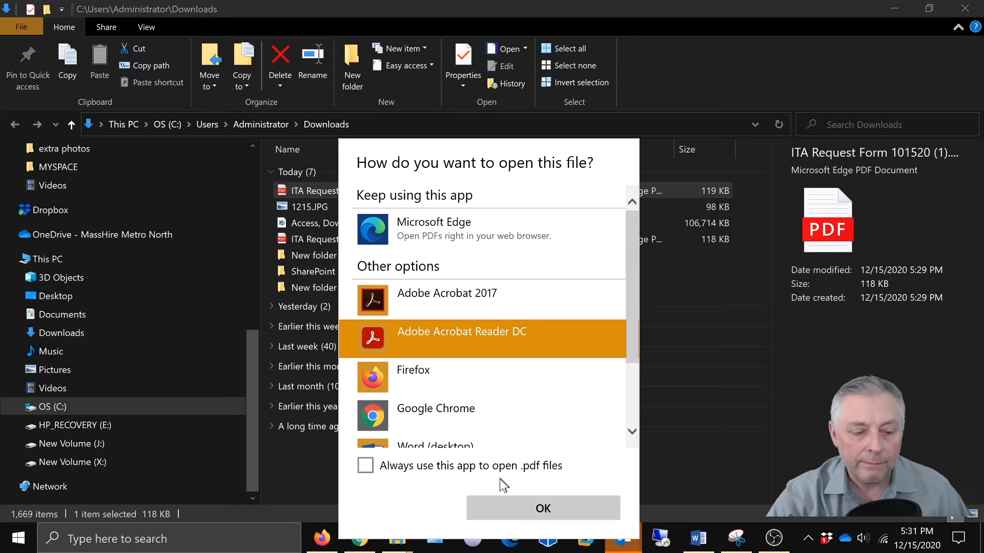
{"action": "mouse_move", "coordinate": [471, 479]}
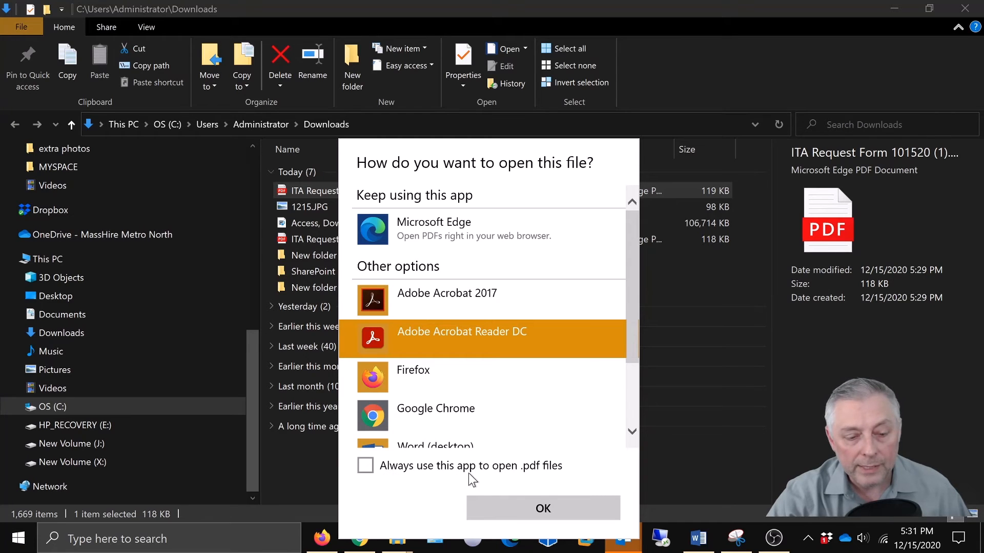
{"action": "left_click", "coordinate": [365, 465]}
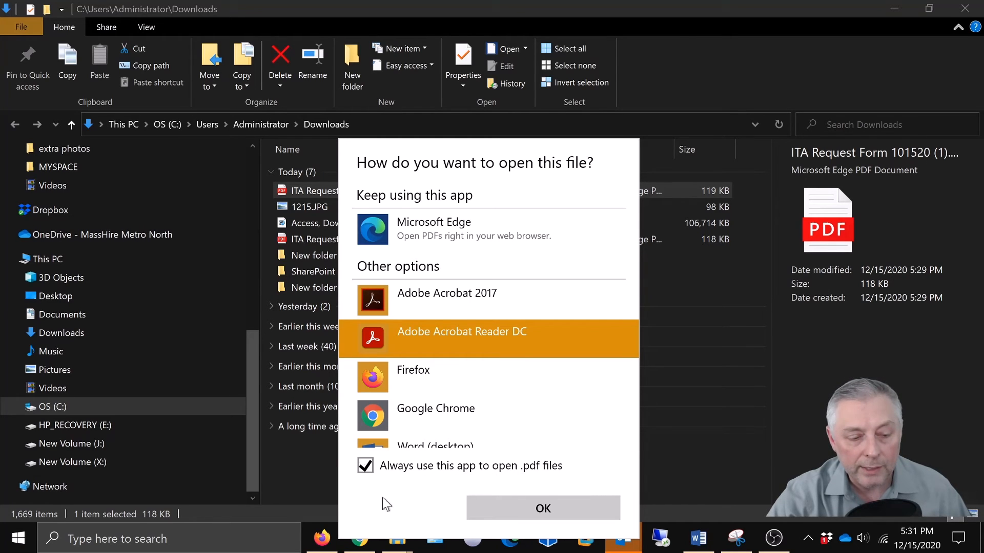
{"action": "left_click", "coordinate": [542, 508]}
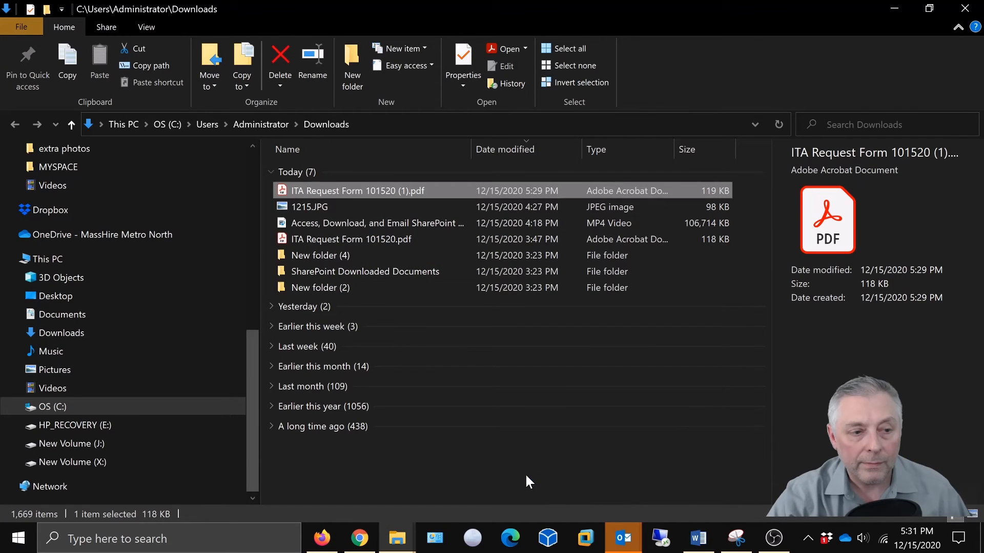
{"action": "double_click", "coordinate": [358, 190]}
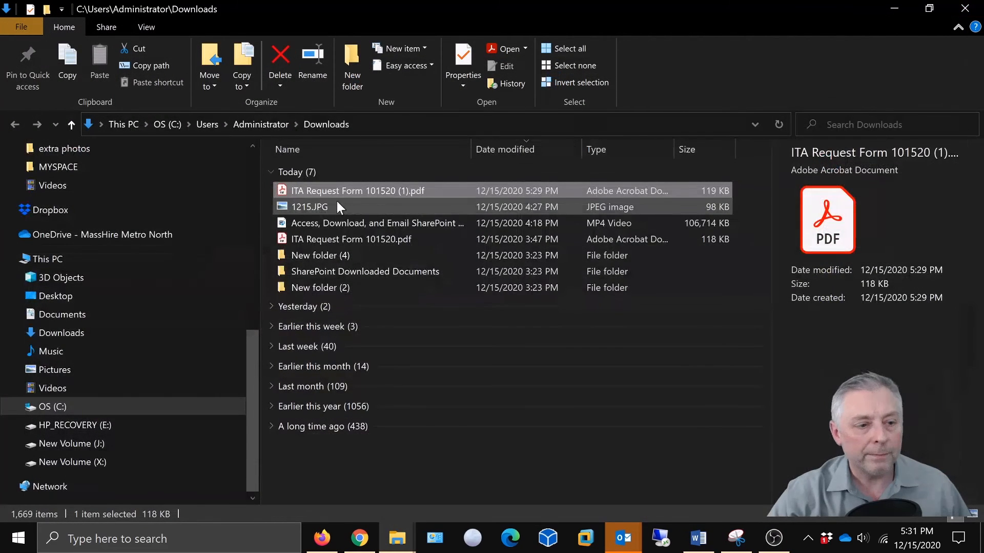
{"action": "mouse_move", "coordinate": [284, 197]}
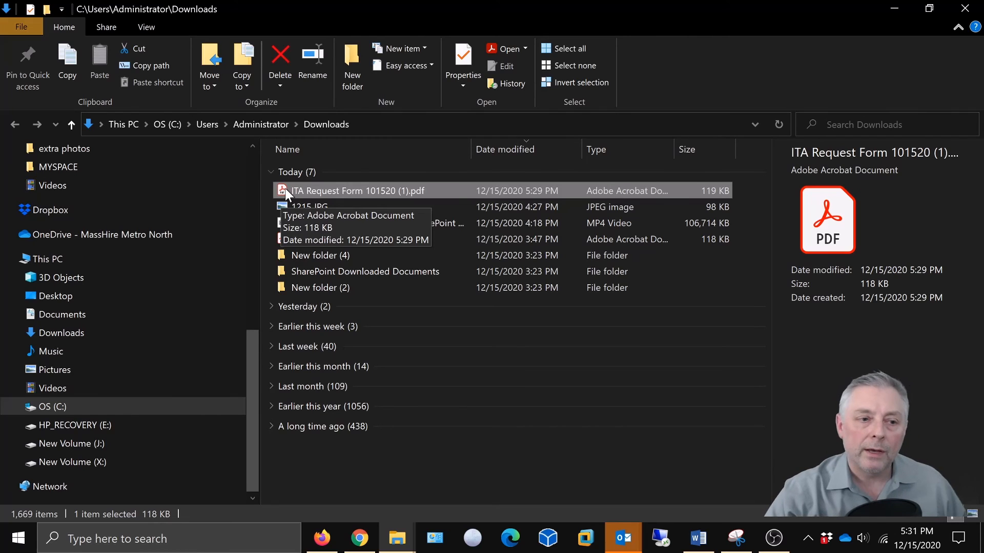
{"action": "mouse_move", "coordinate": [295, 197]}
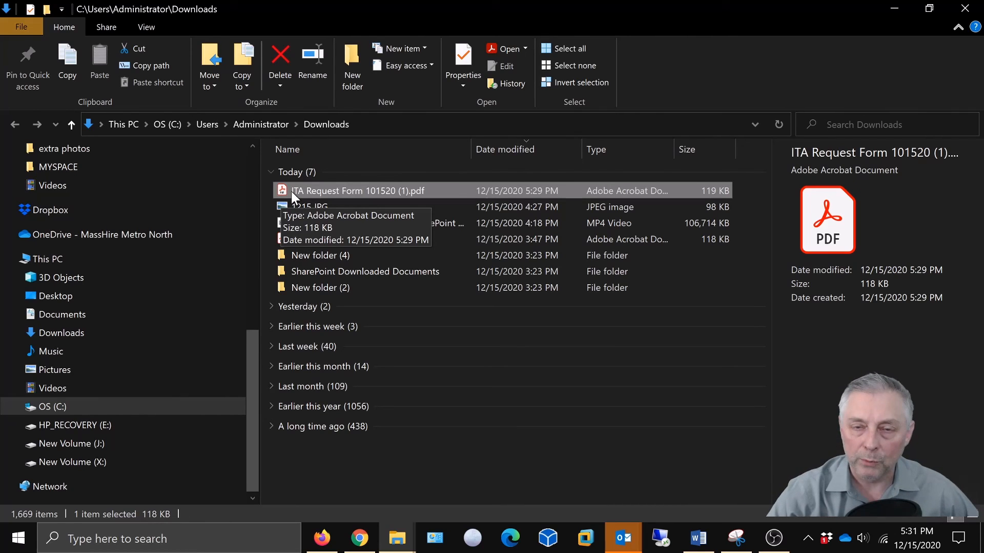
{"action": "mouse_move", "coordinate": [306, 195]}
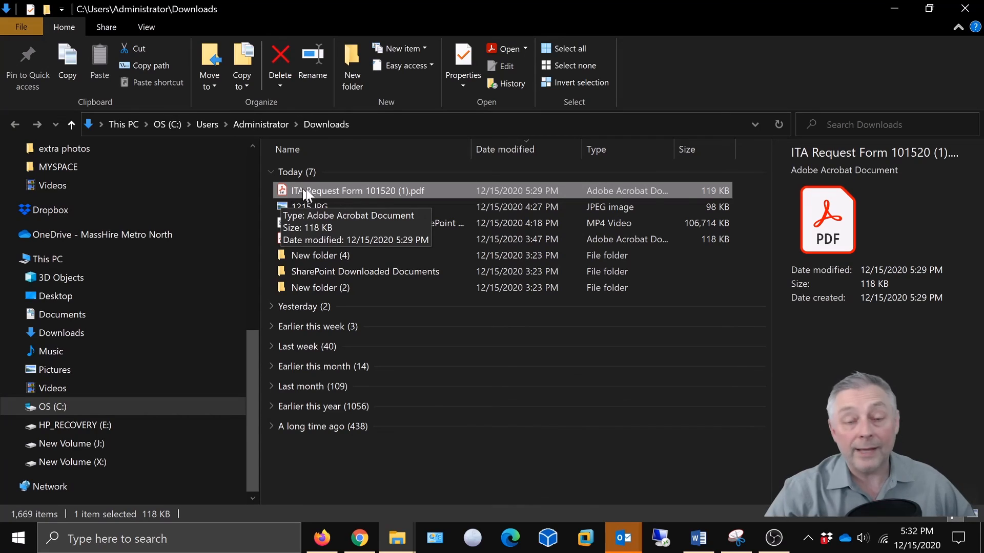
{"action": "mouse_move", "coordinate": [373, 200]}
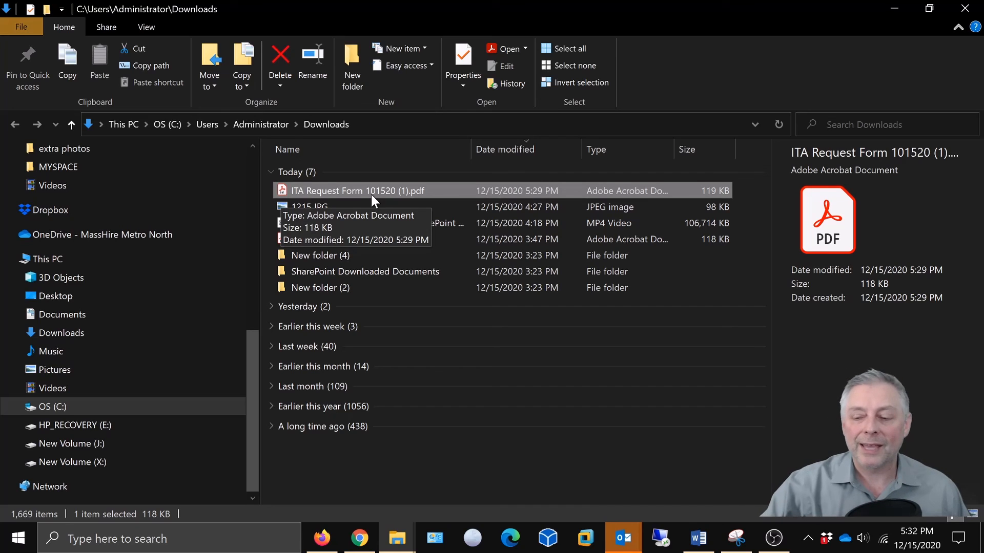
{"action": "mouse_move", "coordinate": [379, 192]}
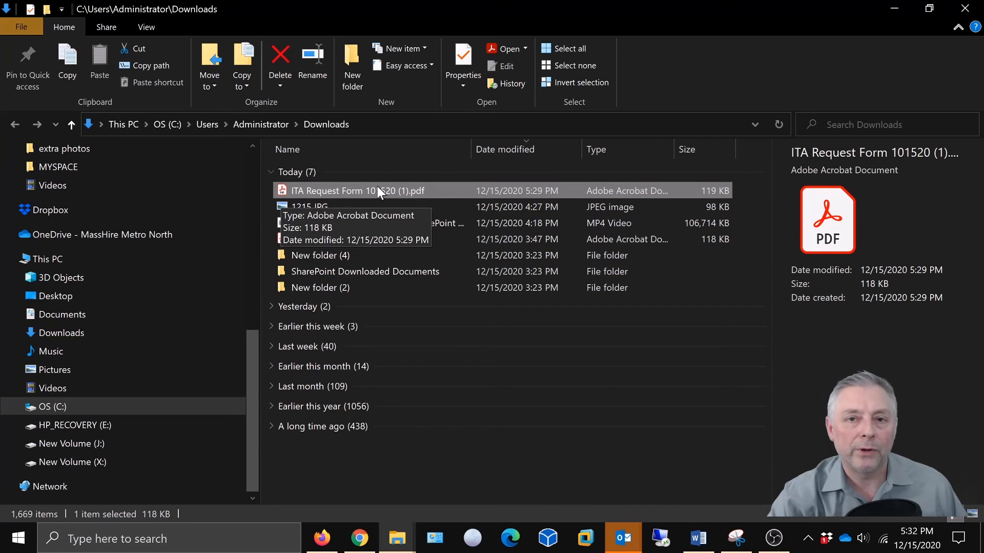